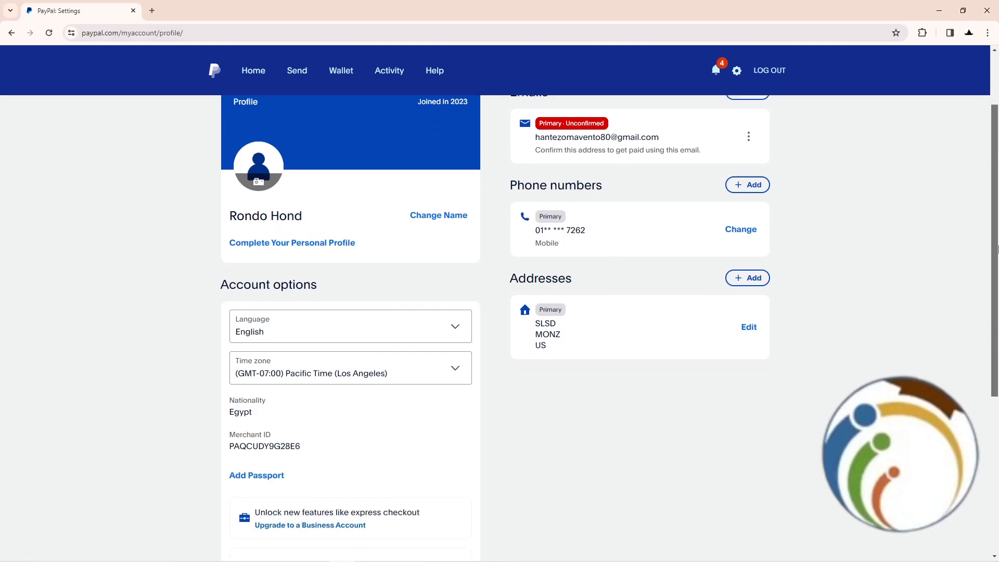
- Go to the Home summary page showing the 0.00 EUR balance and quick actions
scroll("down", 3)
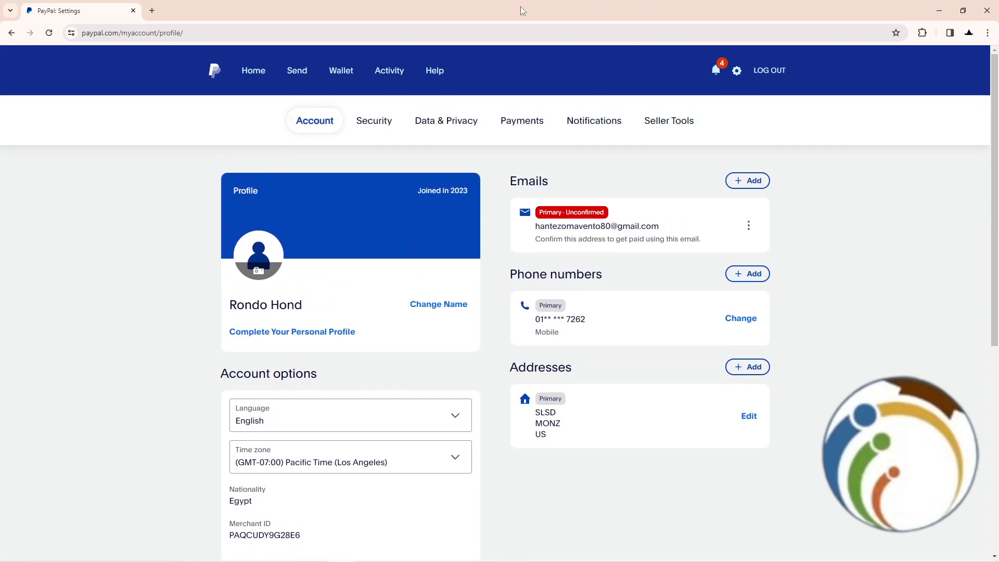
left_click(253, 70)
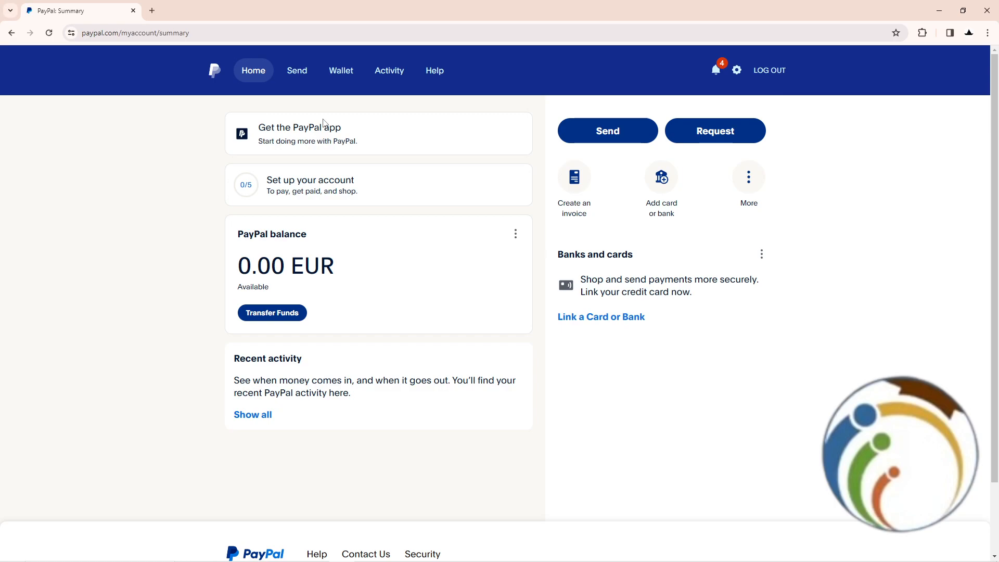
mouse_move(743, 78)
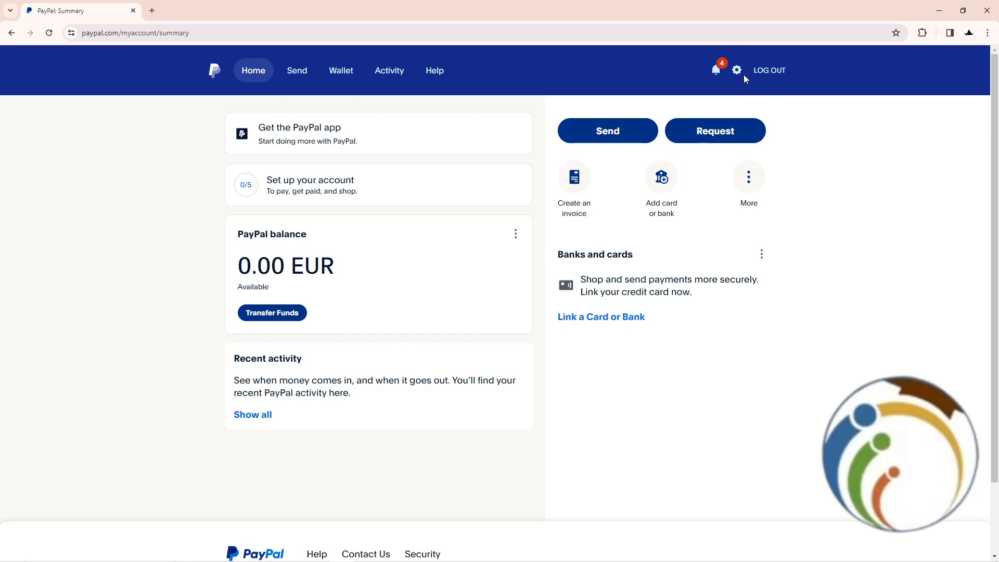
- Look through the account settings page, then return to the Home summary
left_click(737, 70)
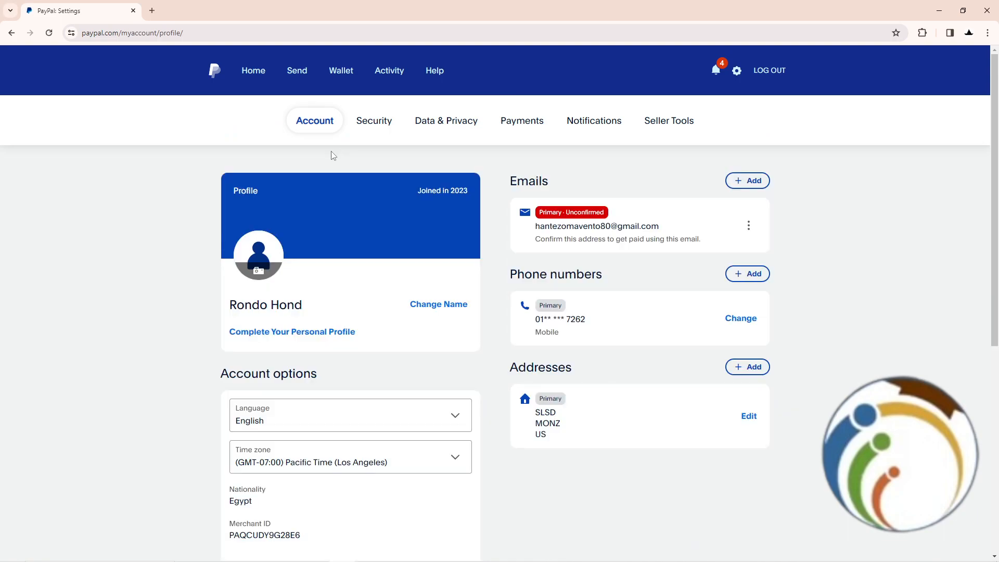
scroll("down", 3)
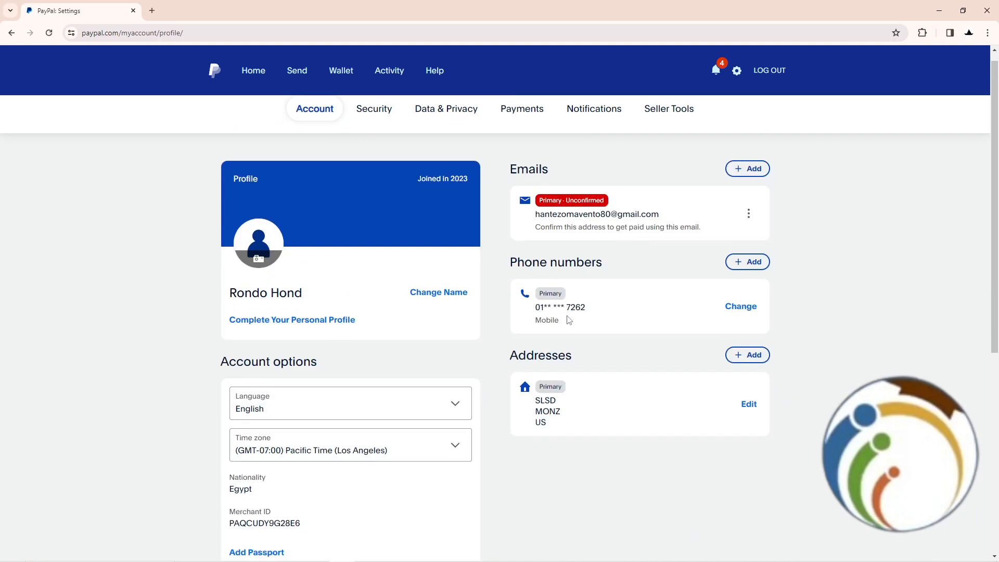
scroll("down", 3)
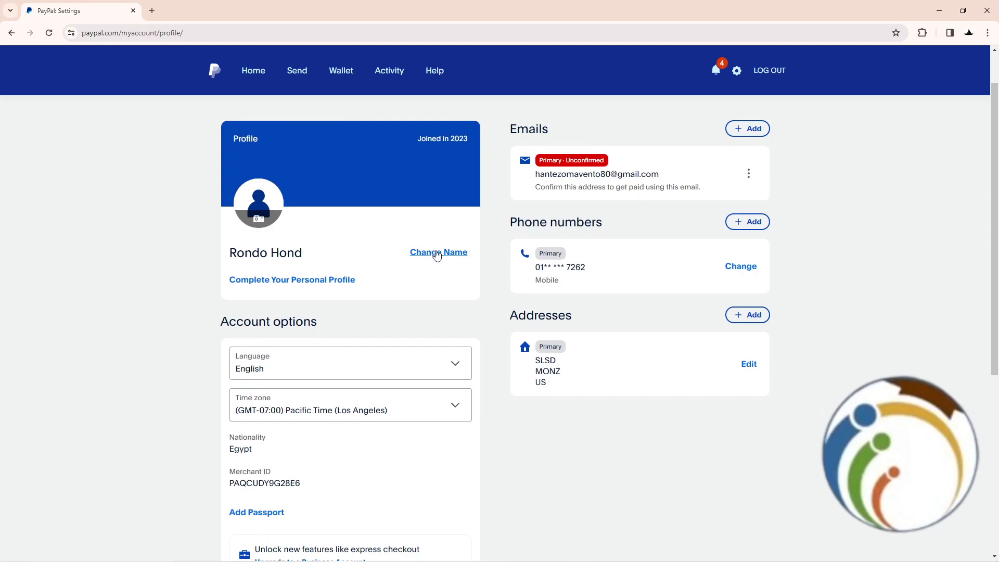
left_click(215, 71)
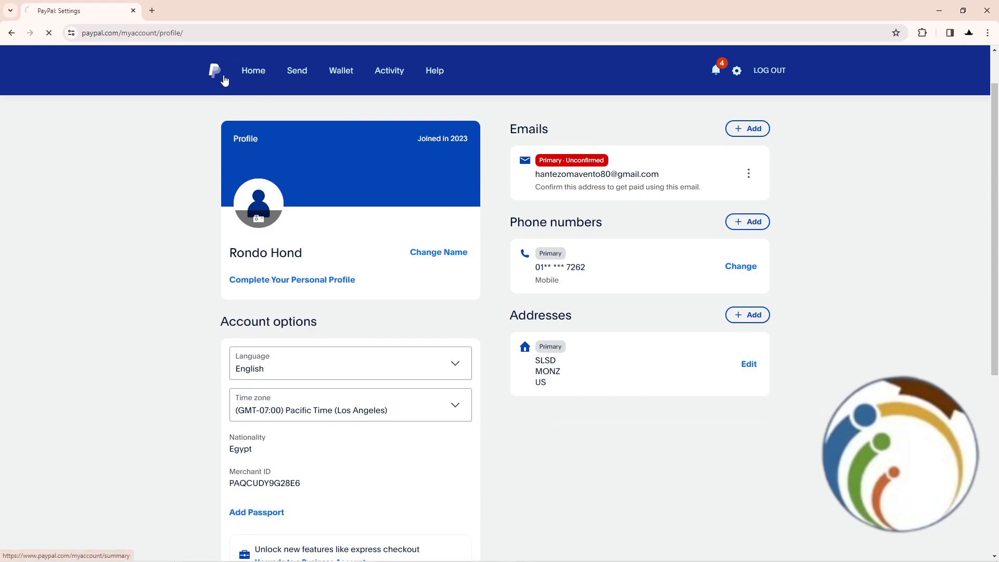
left_click(253, 70)
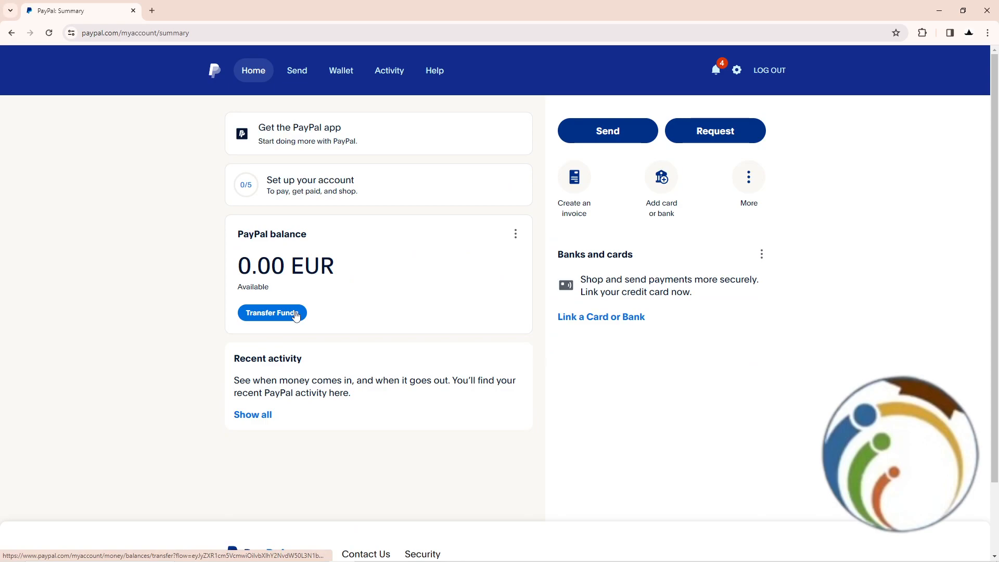
- From the balance card's menu, go to the PayPal balance wallet page
left_click(516, 233)
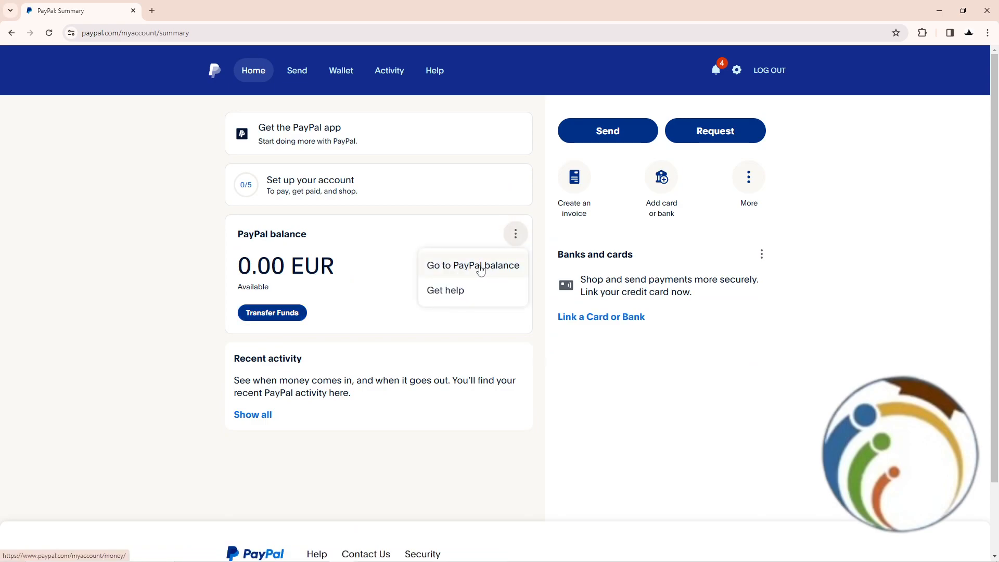
left_click(473, 265)
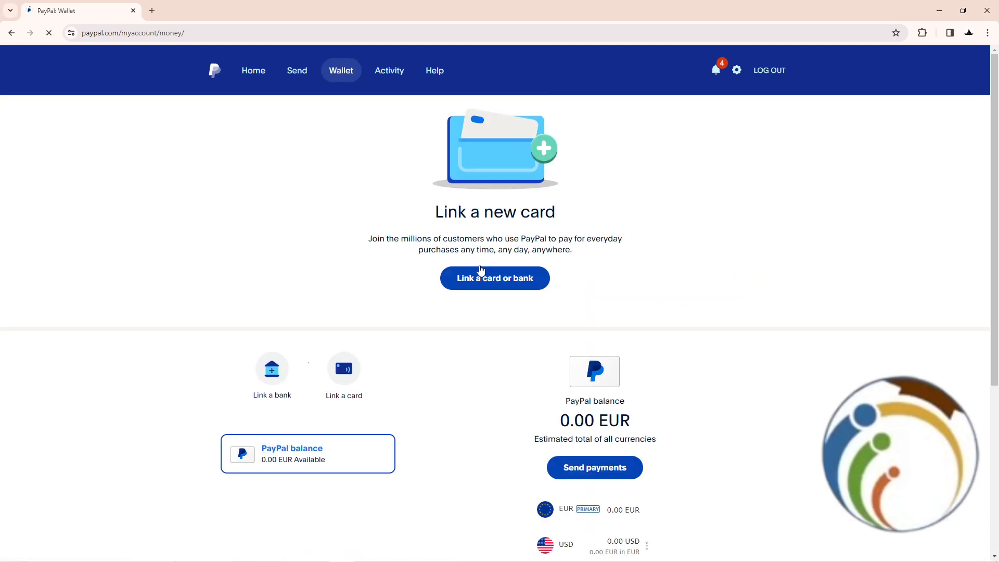
- Scroll the wallet page, go back, and return to the Home summary
scroll("down", 3)
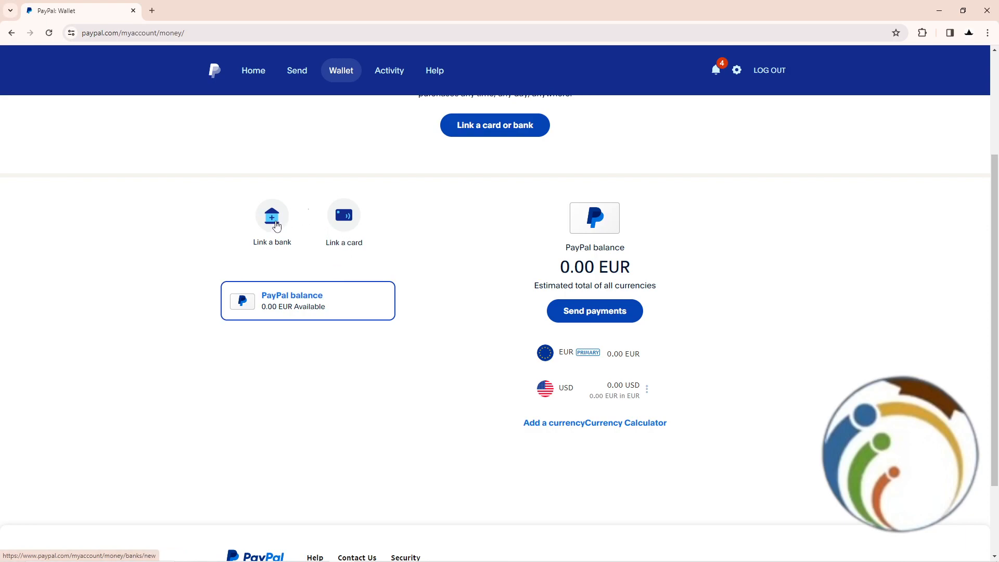
mouse_move(359, 221)
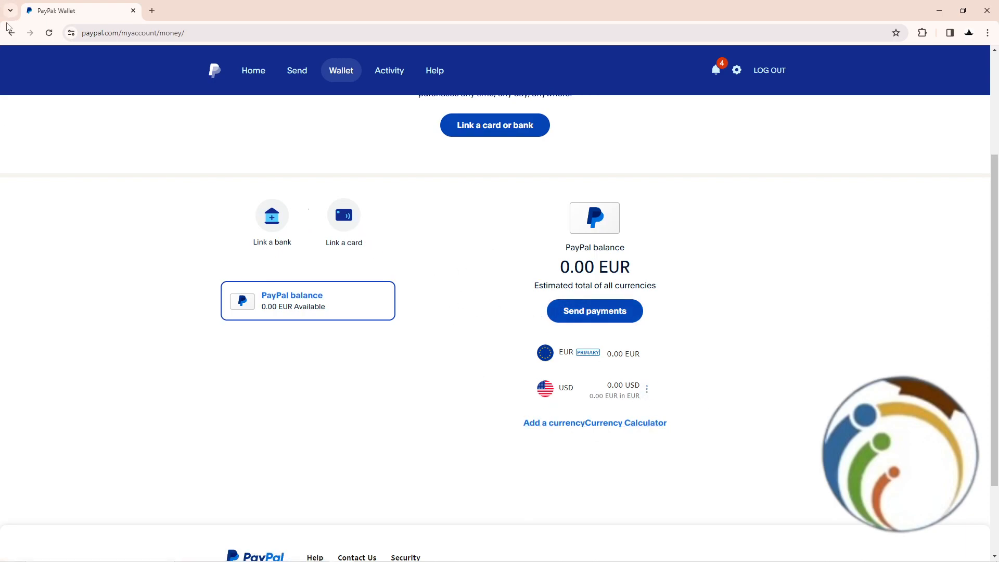
left_click(735, 69)
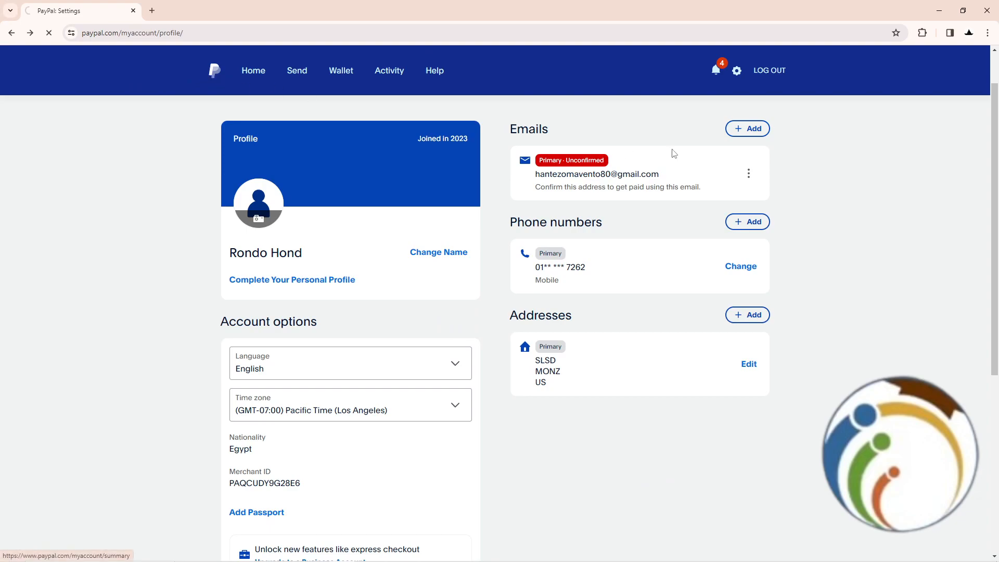
left_click(253, 70)
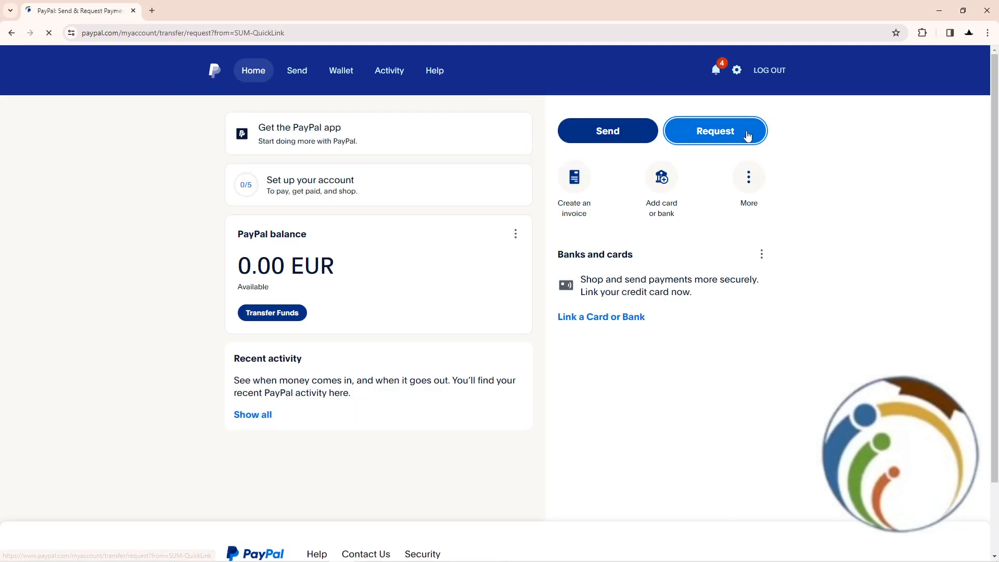
left_click(715, 131)
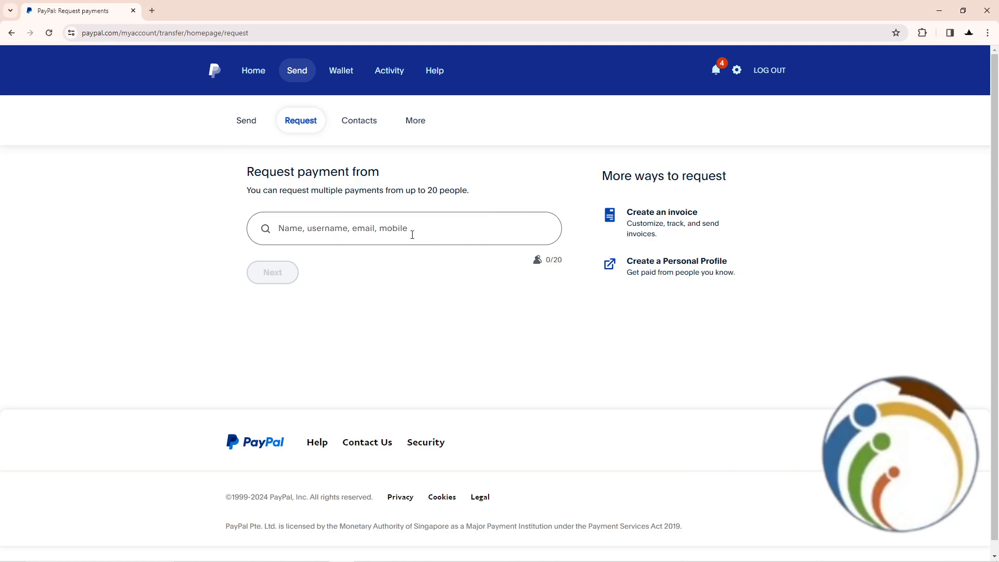
left_click(253, 70)
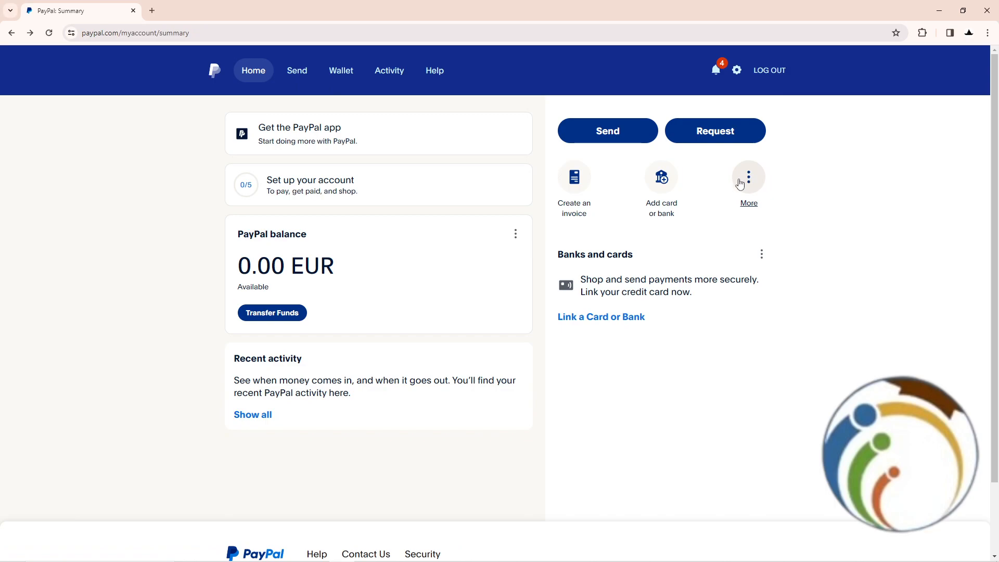
left_click(748, 177)
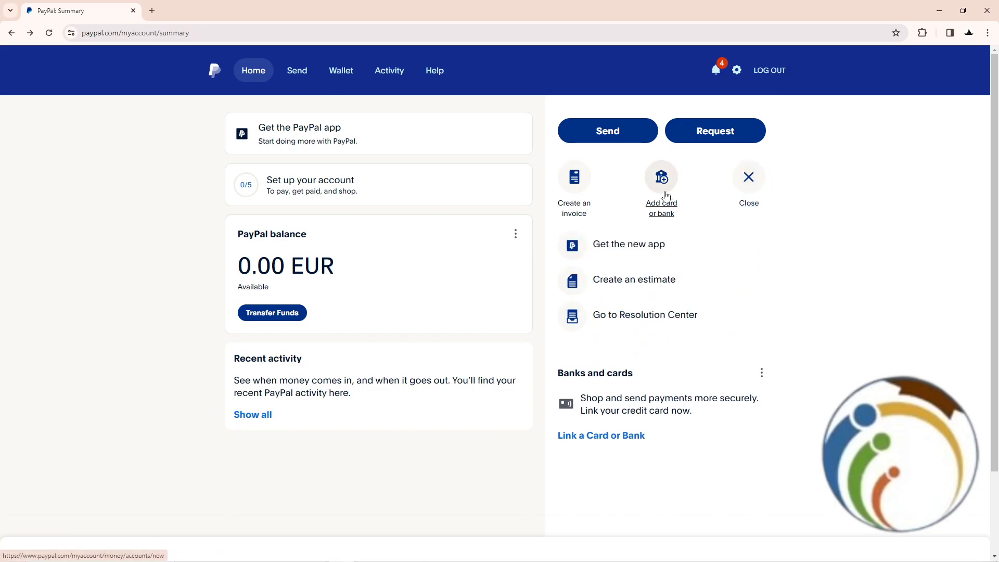
left_click(661, 188)
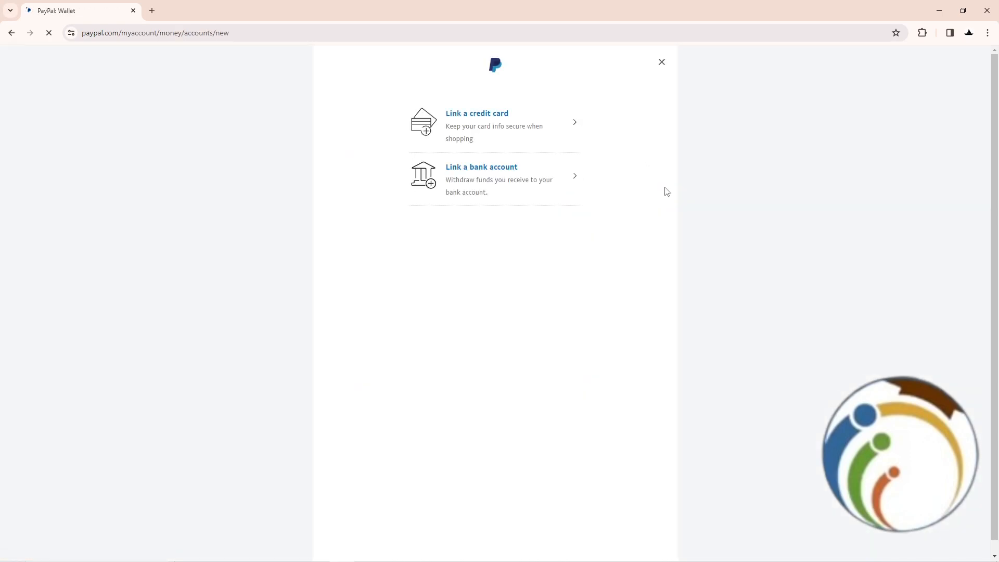
left_click(477, 123)
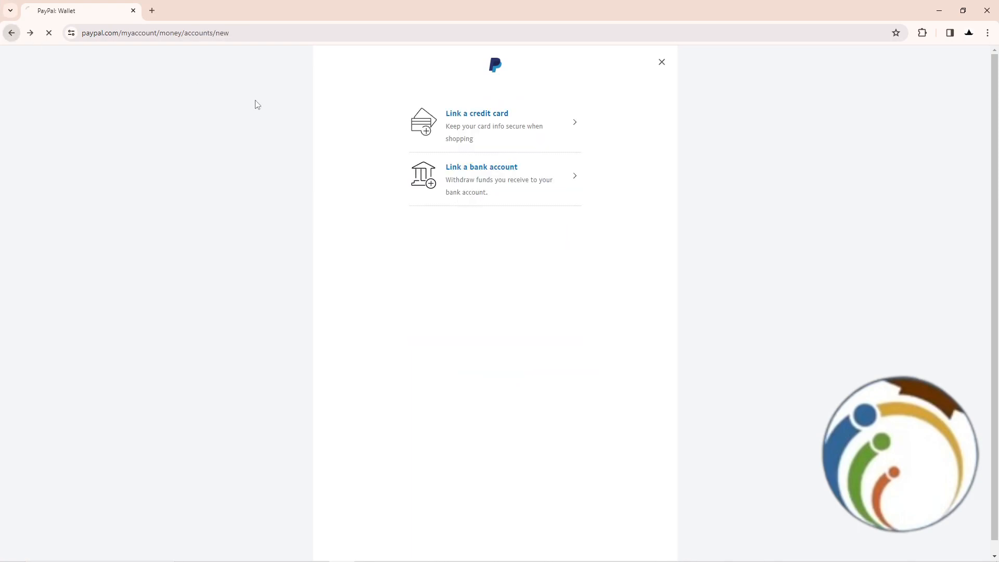
left_click(661, 61)
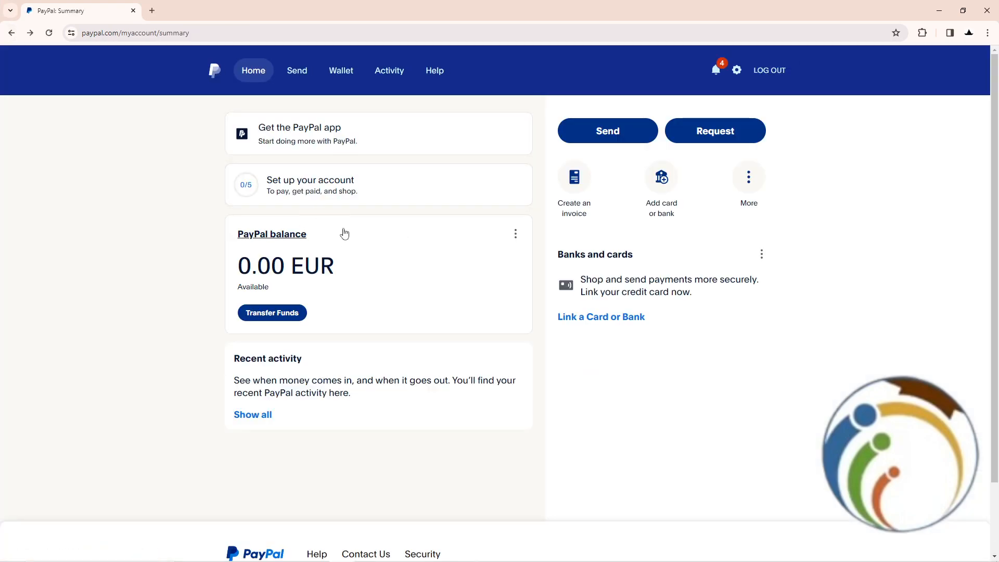
- Try Transfer Funds and dismiss the nothing-to-transfer notice with OK
left_click(272, 313)
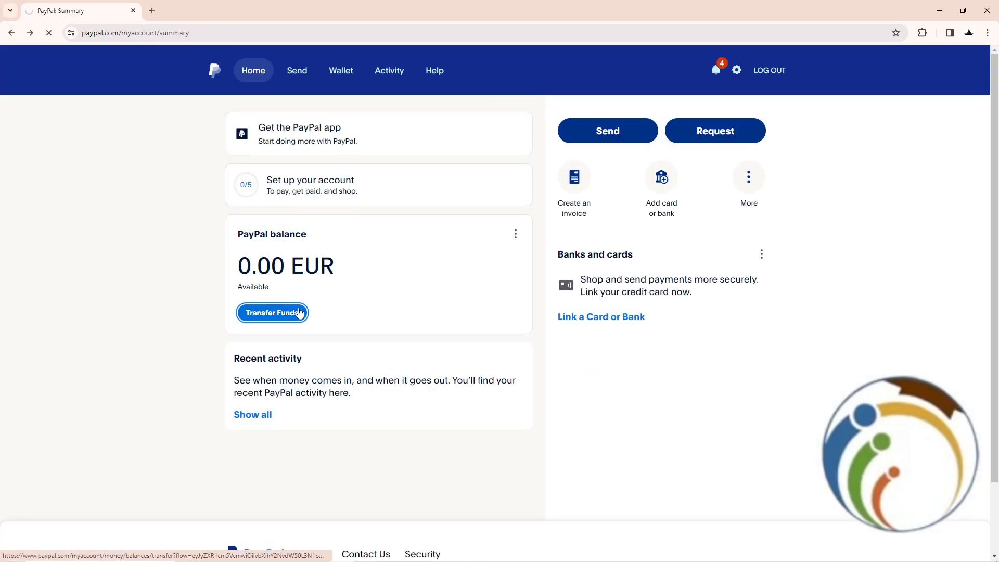
left_click(271, 314)
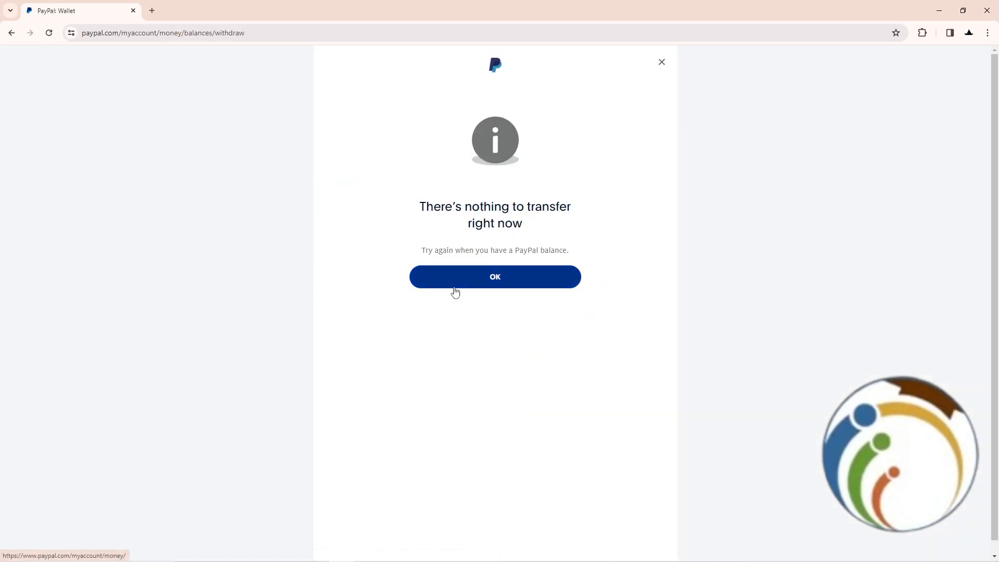
left_click(494, 277)
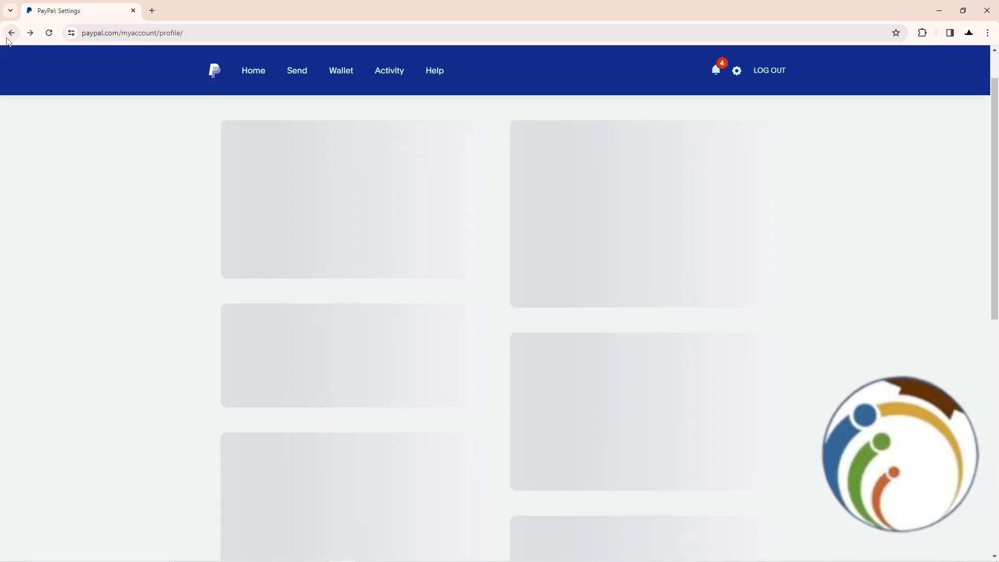